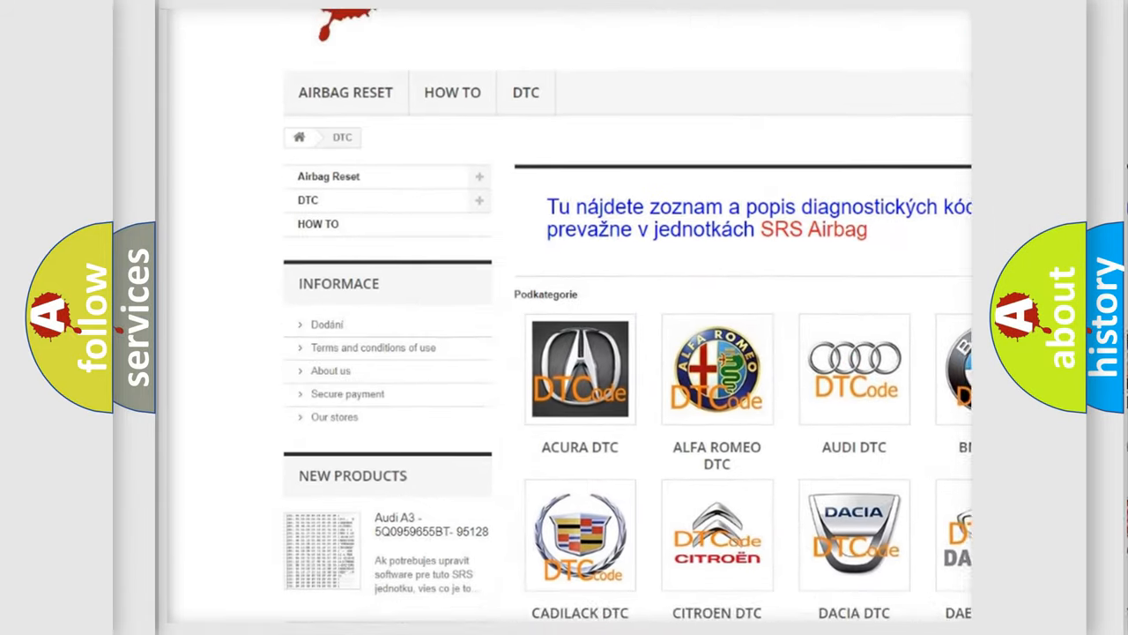
# Scroll down past the DTC categories to the SRS airbag B-code listing starting at B0079
pyautogui.scroll(-3)
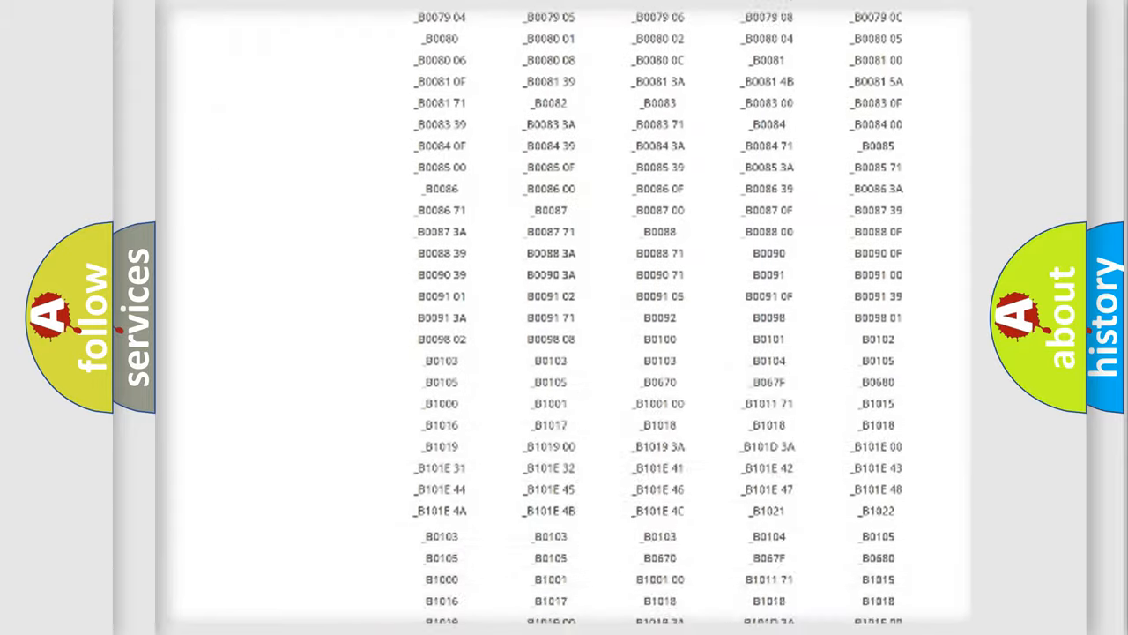
pyautogui.scroll(3)
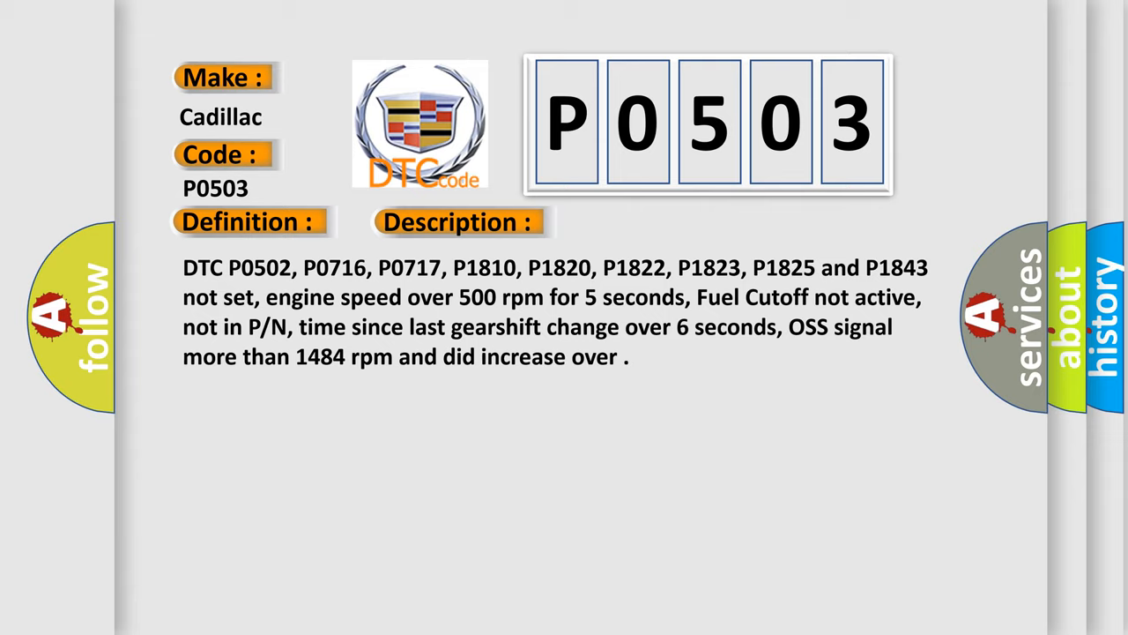
# Advance the P0503 slide to show its causes: damaged output shaft rotor or debris on the OSS tip
pyautogui.click(648, 221)
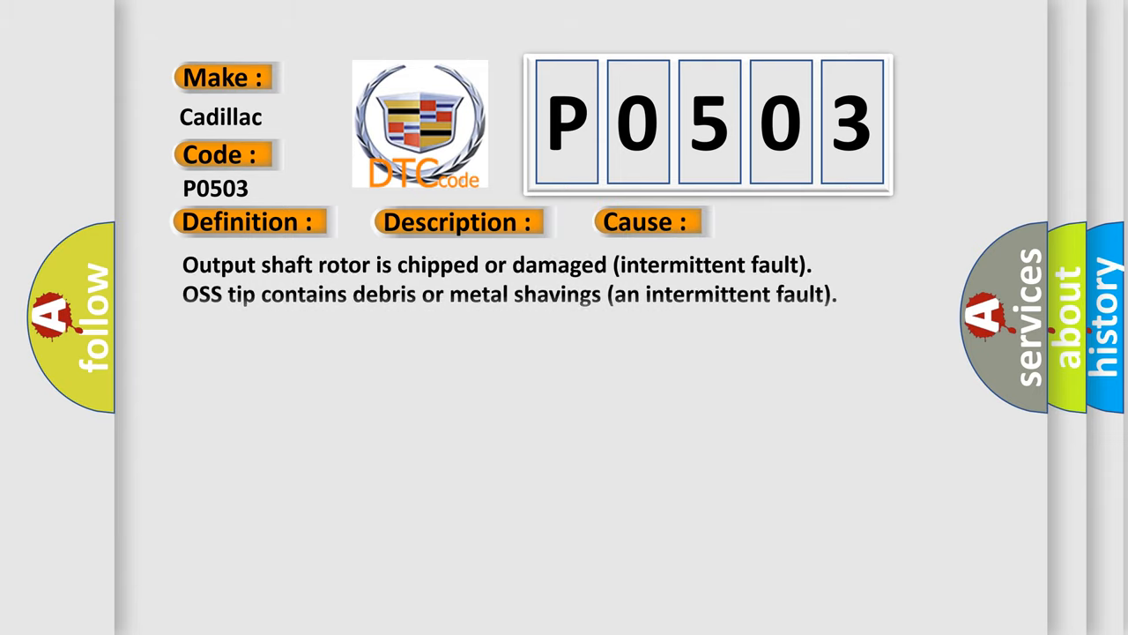